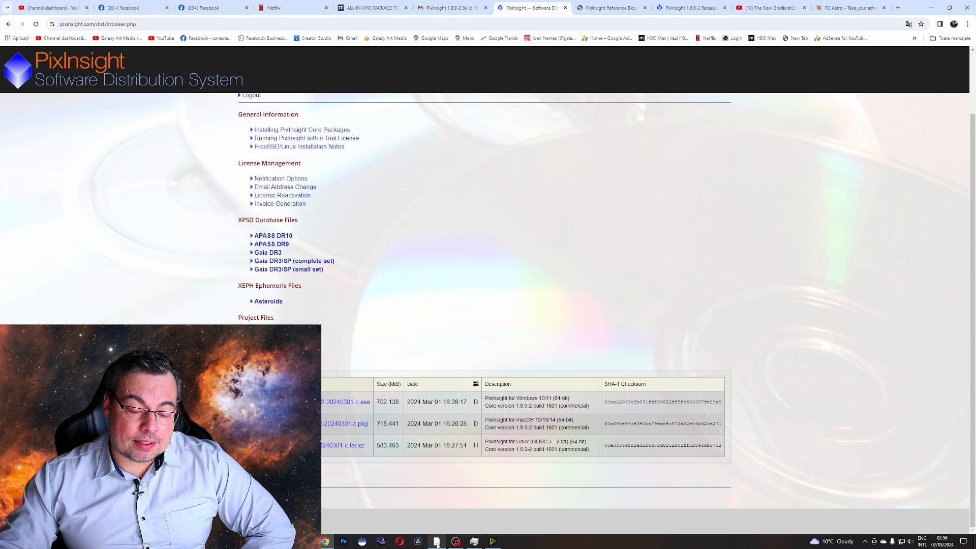
Step: Switch from the Chrome PixInsight download page back to the PixInsight workspace
left_click(435, 540)
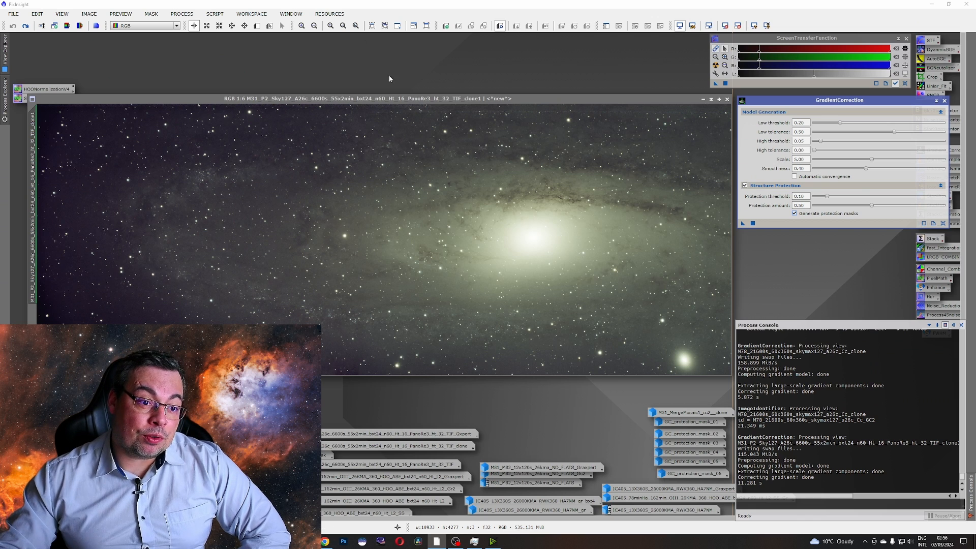
left_click(328, 14)
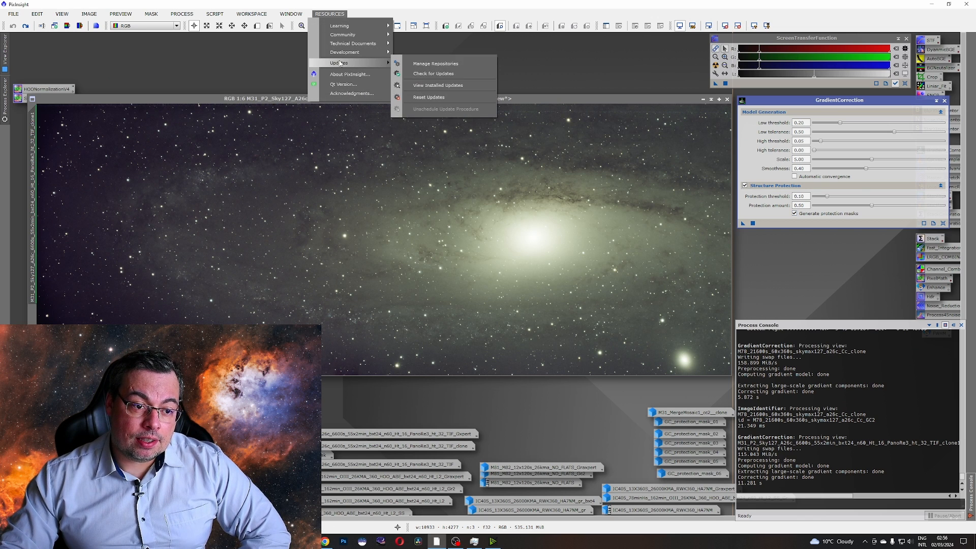
mouse_move(433, 74)
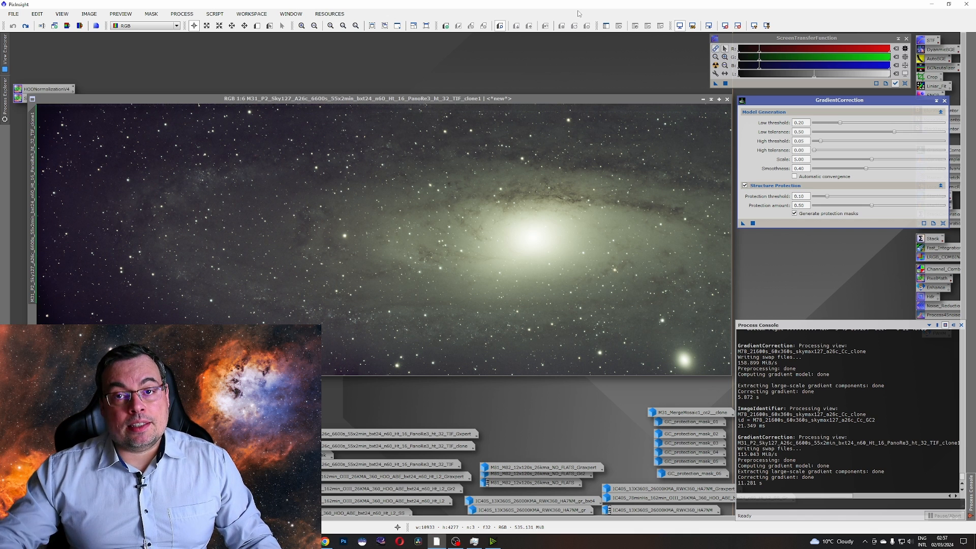
mouse_move(818, 8)
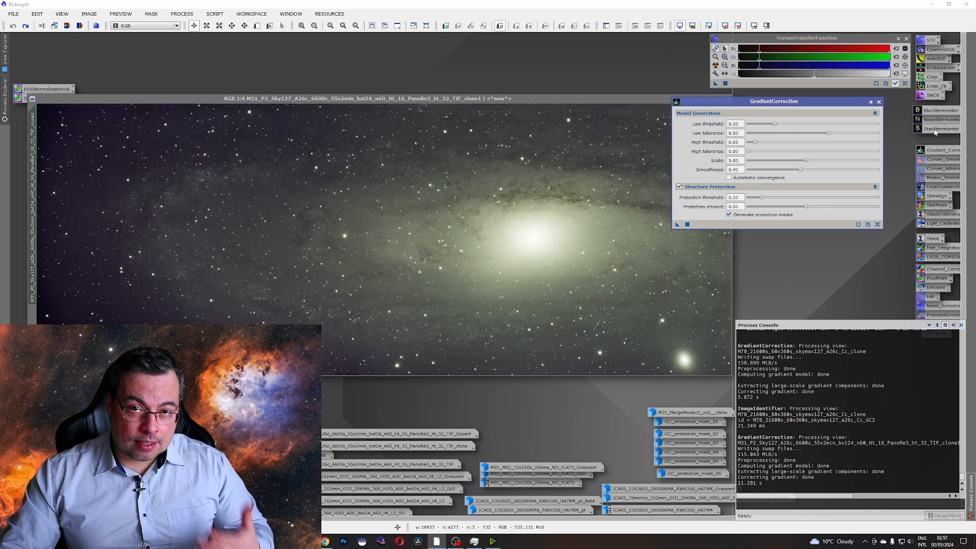
left_click_drag(773, 100, 806, 92)
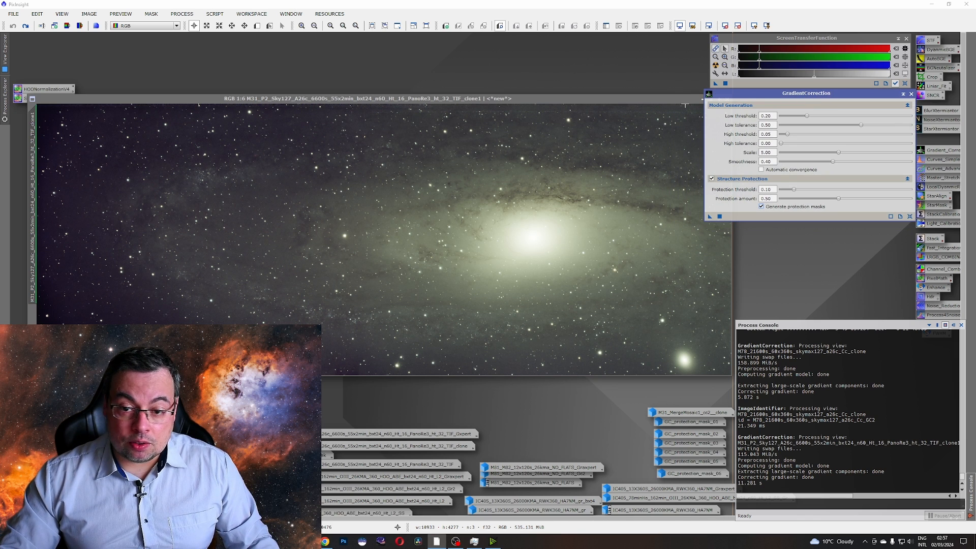
left_click(12, 13)
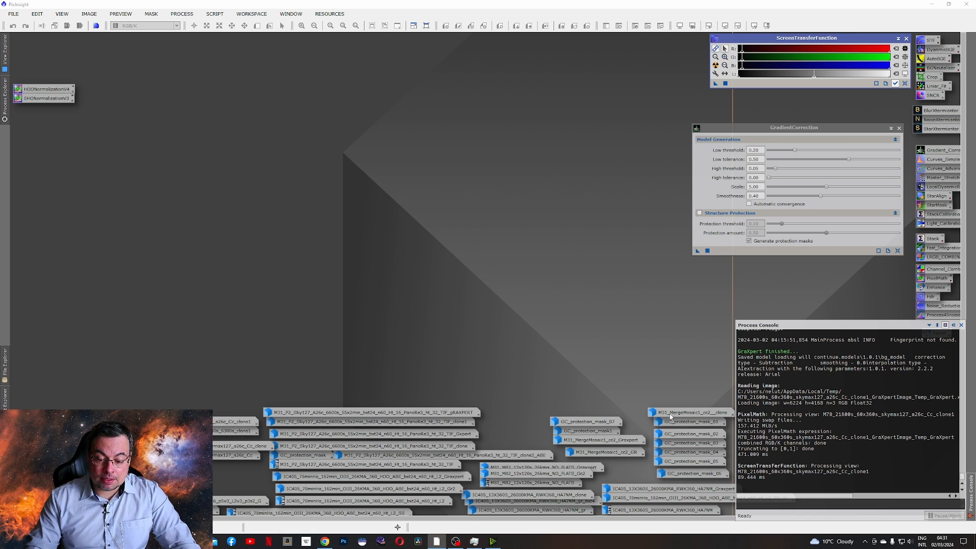
mouse_move(689, 412)
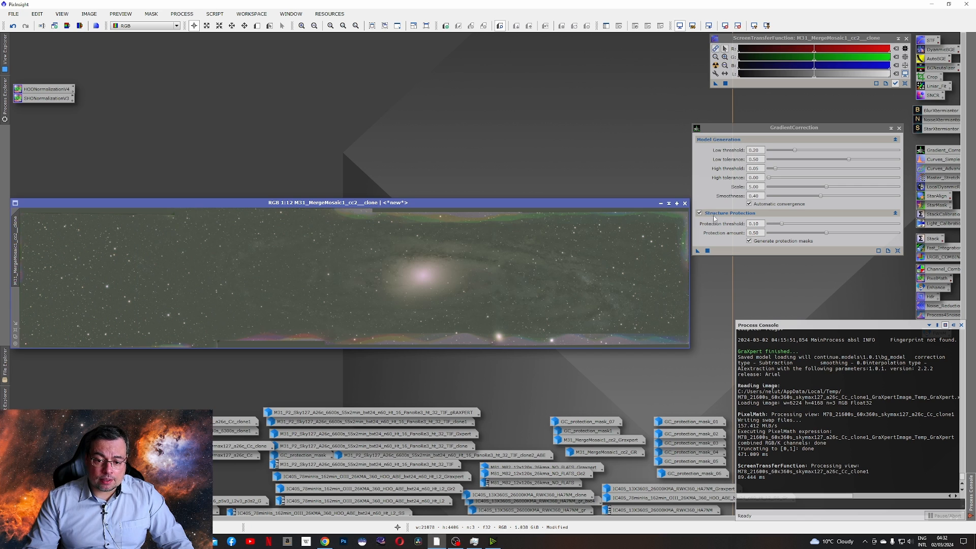
mouse_move(730, 213)
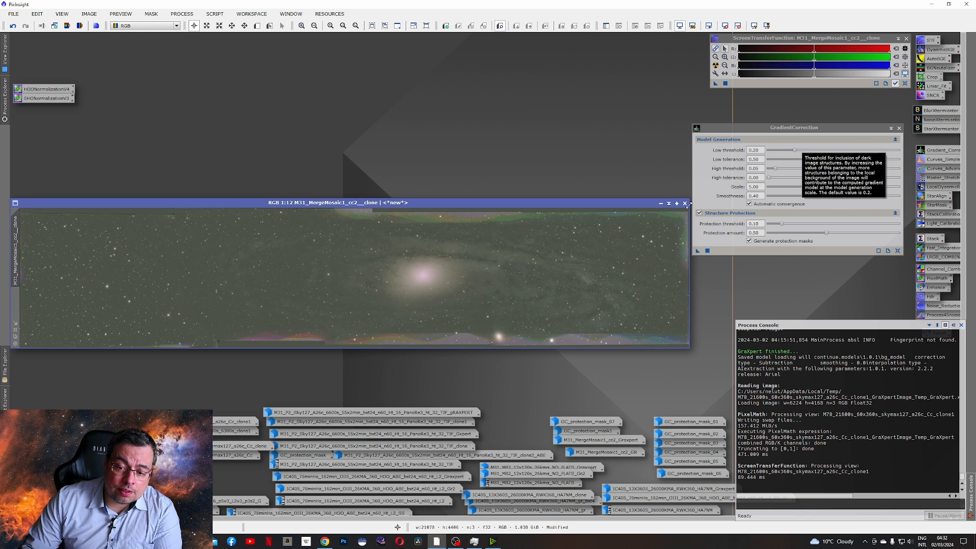
mouse_move(700, 213)
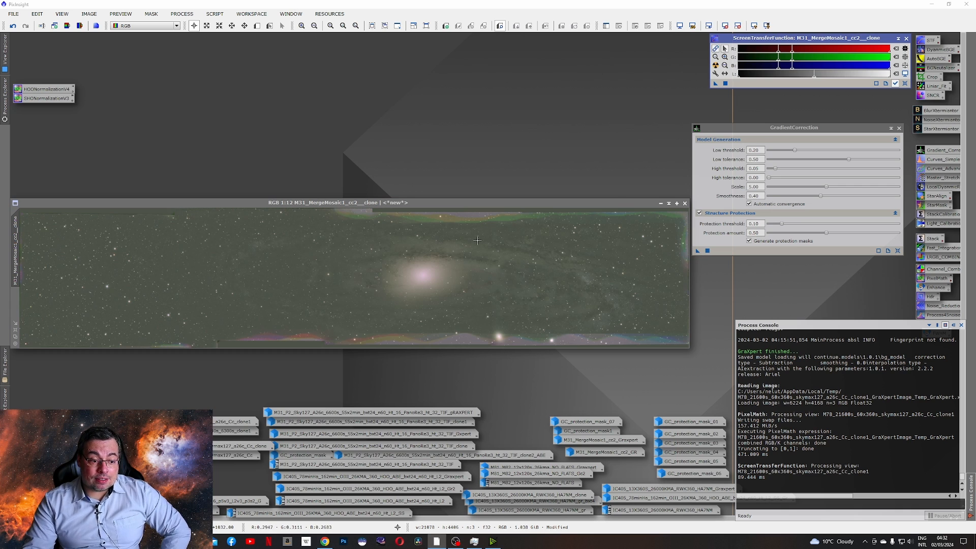
mouse_move(546, 314)
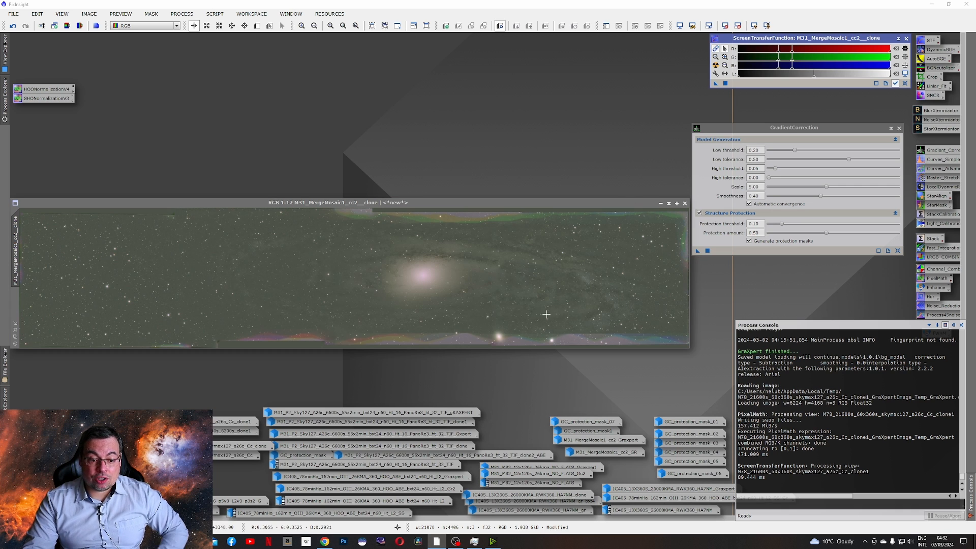
mouse_move(563, 332)
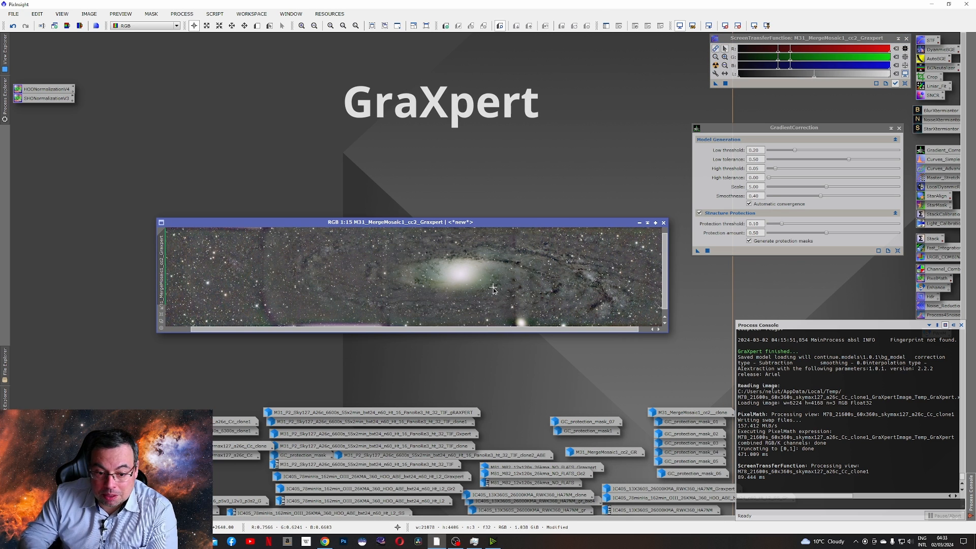
mouse_move(602, 269)
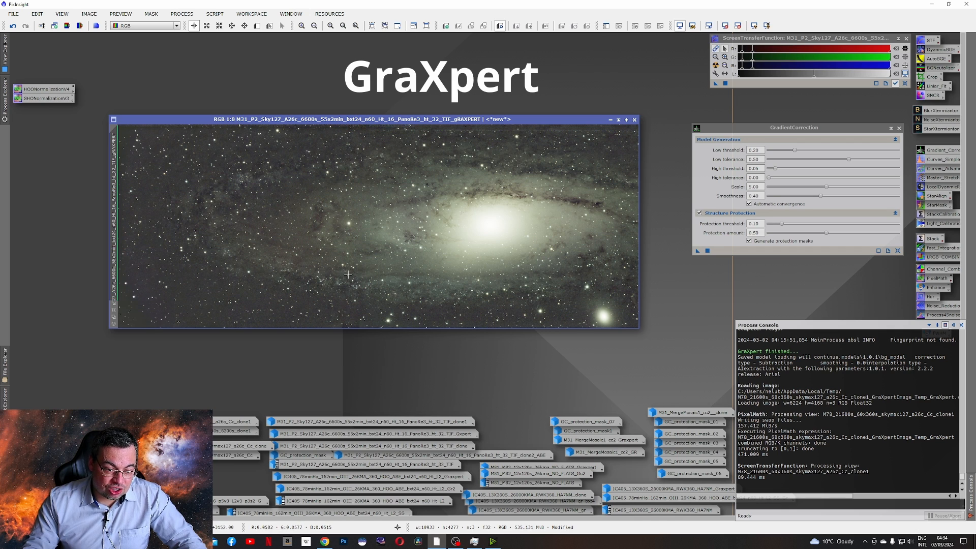
mouse_move(241, 256)
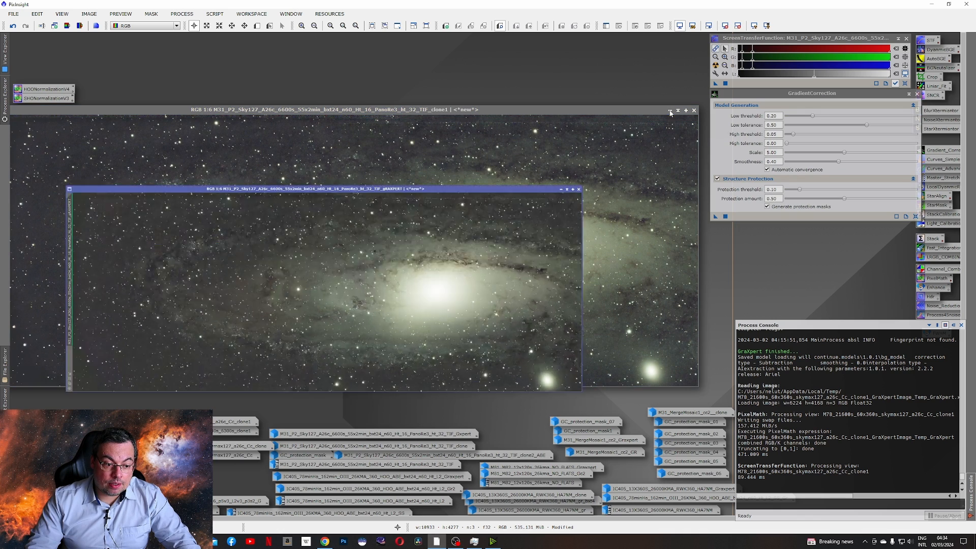
Step: Bring the GradientCorrection-processed M31 panorama clone forward to inspect its smoother background
left_click(578, 188)
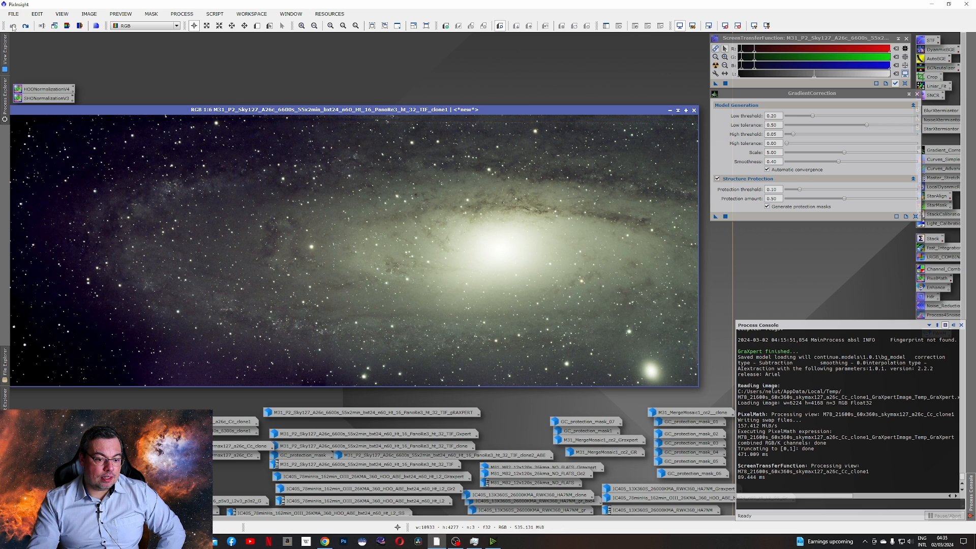
mouse_move(168, 172)
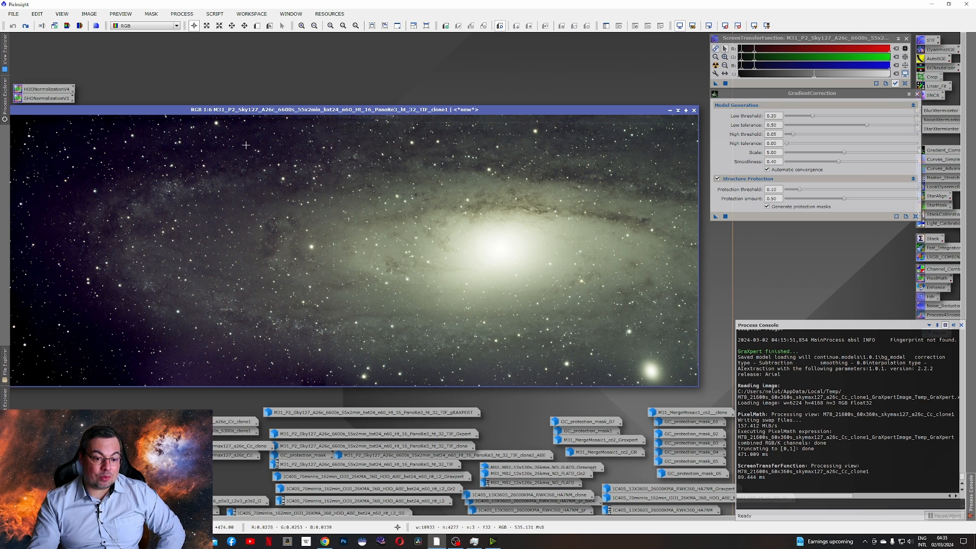
left_click(25, 25)
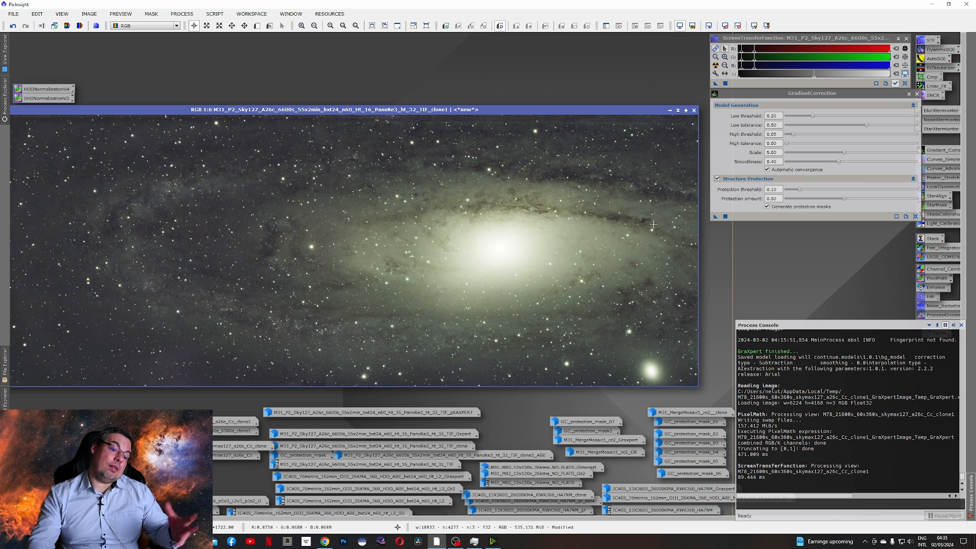
mouse_move(310, 319)
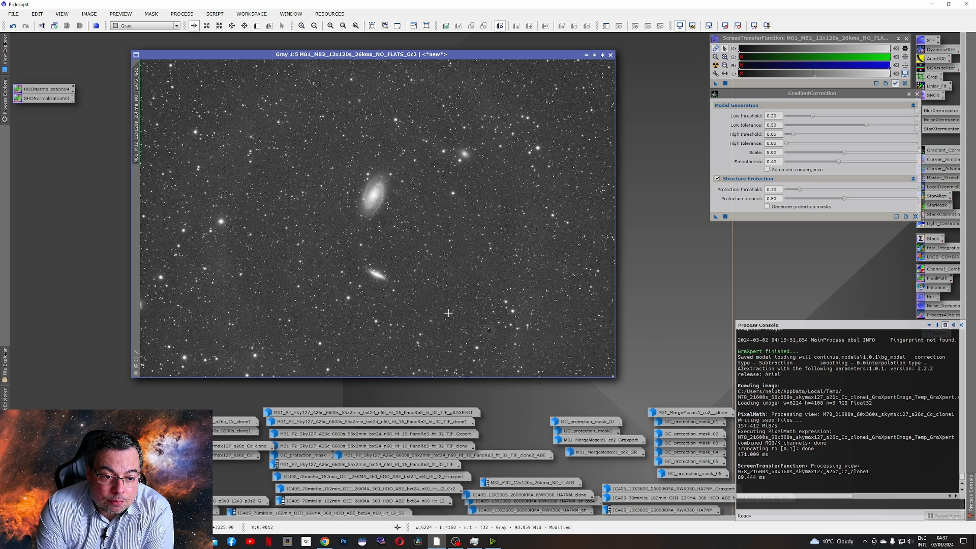
mouse_move(482, 67)
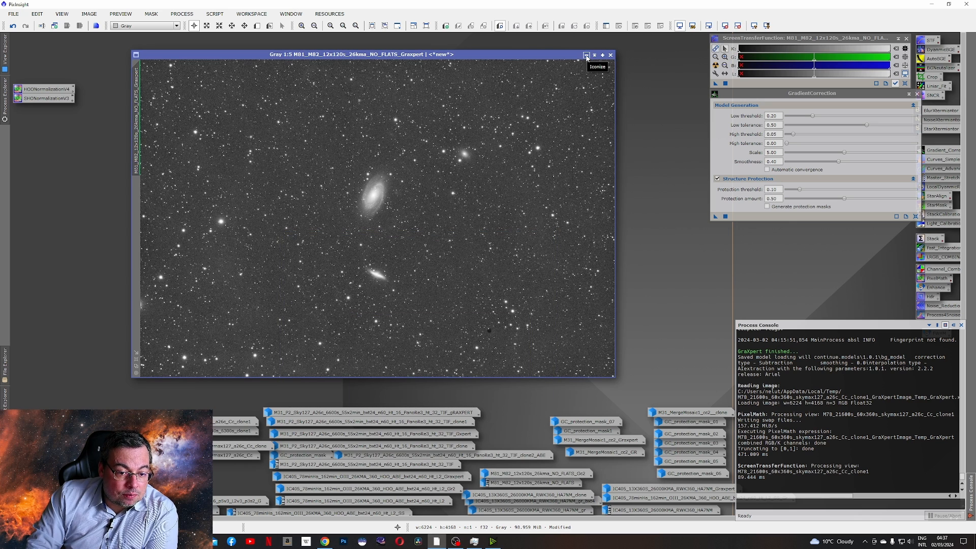
mouse_move(529, 462)
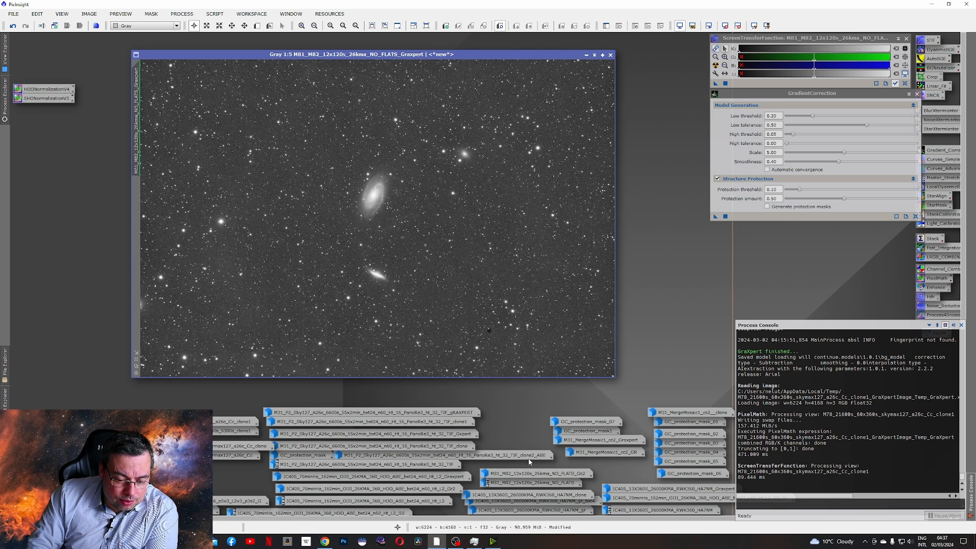
mouse_move(525, 476)
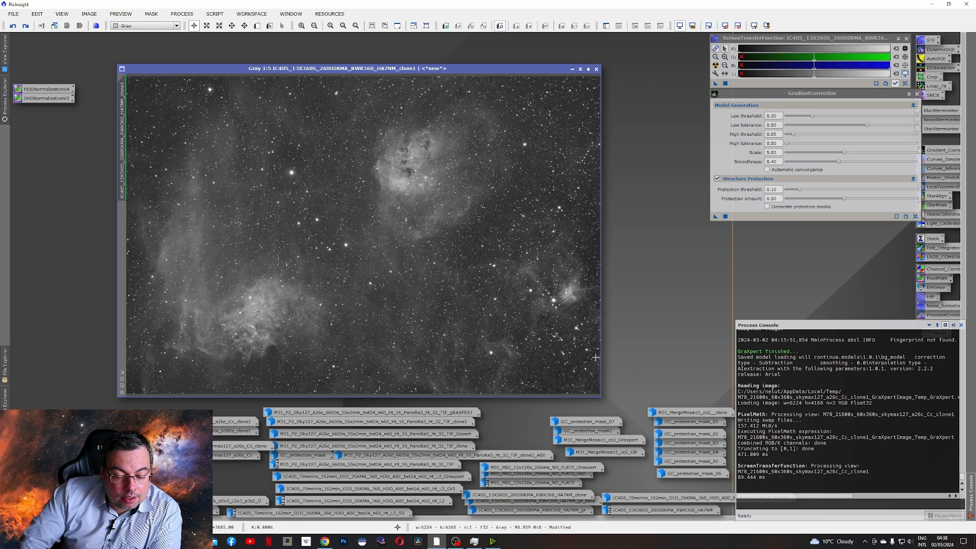
mouse_move(576, 371)
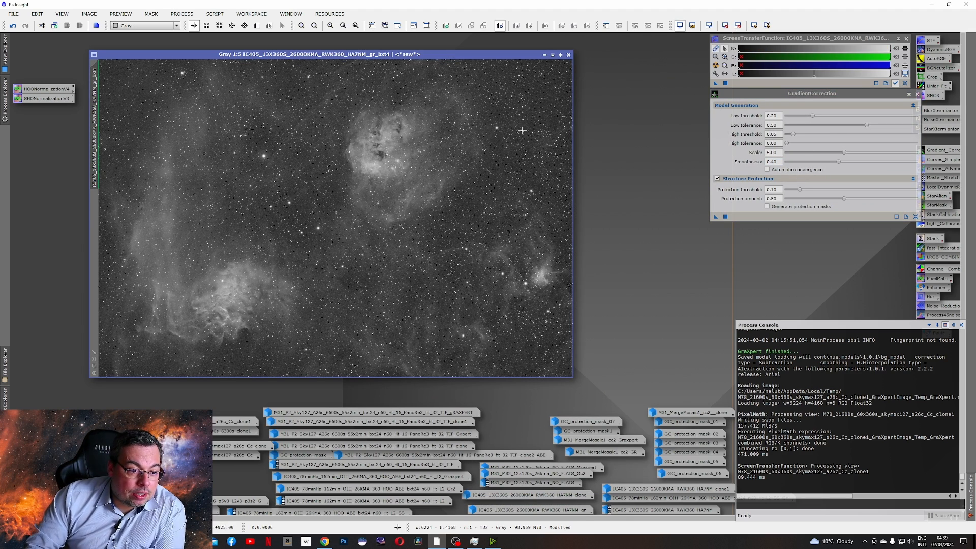
mouse_move(597, 213)
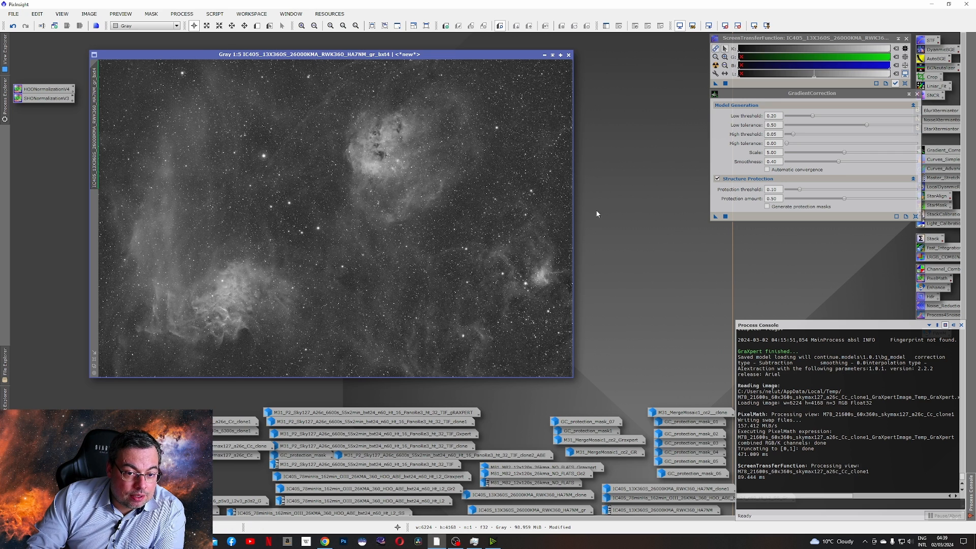
mouse_move(150, 89)
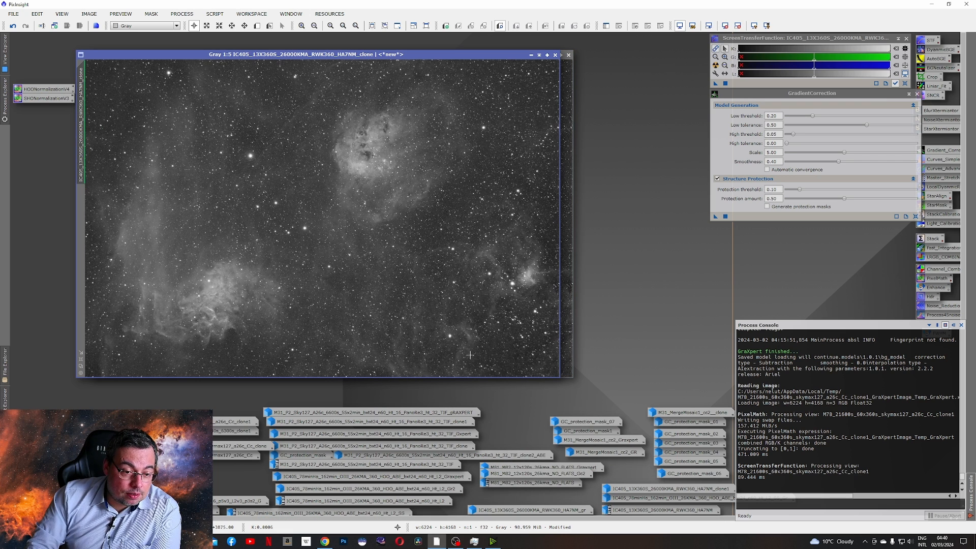
mouse_move(530, 55)
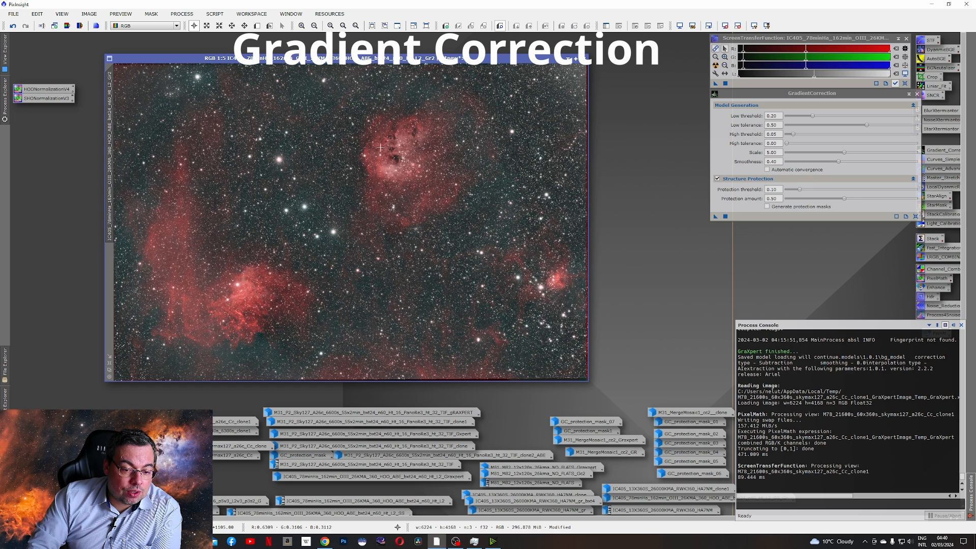
mouse_move(401, 117)
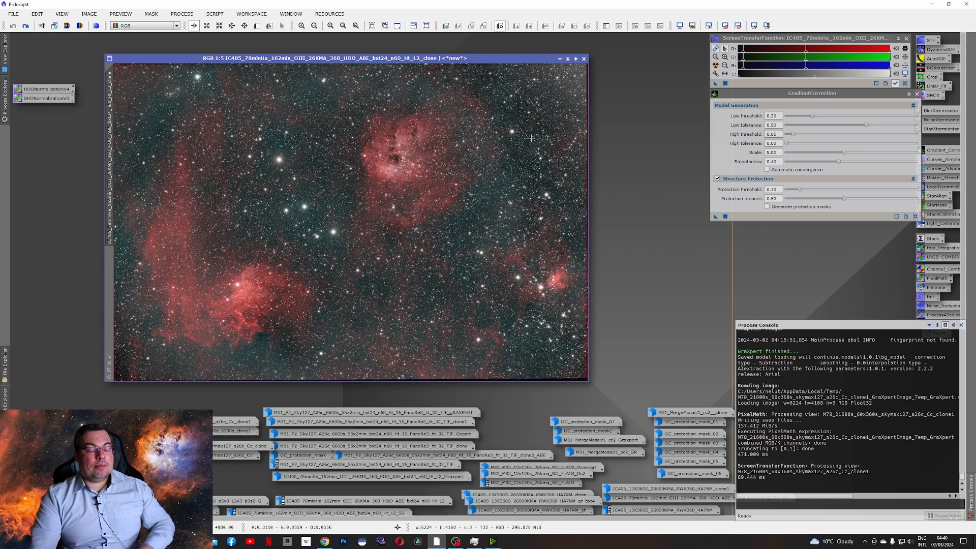
mouse_move(524, 264)
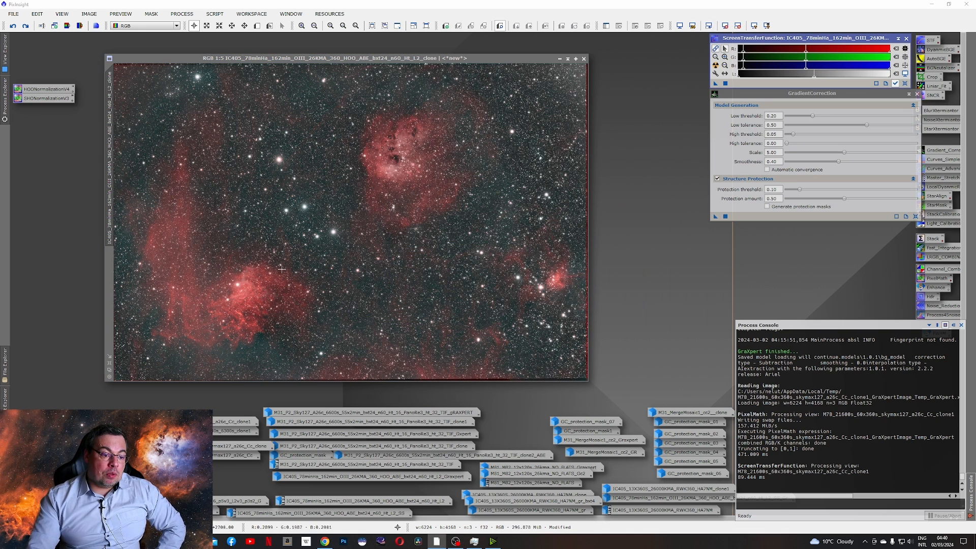
mouse_move(485, 86)
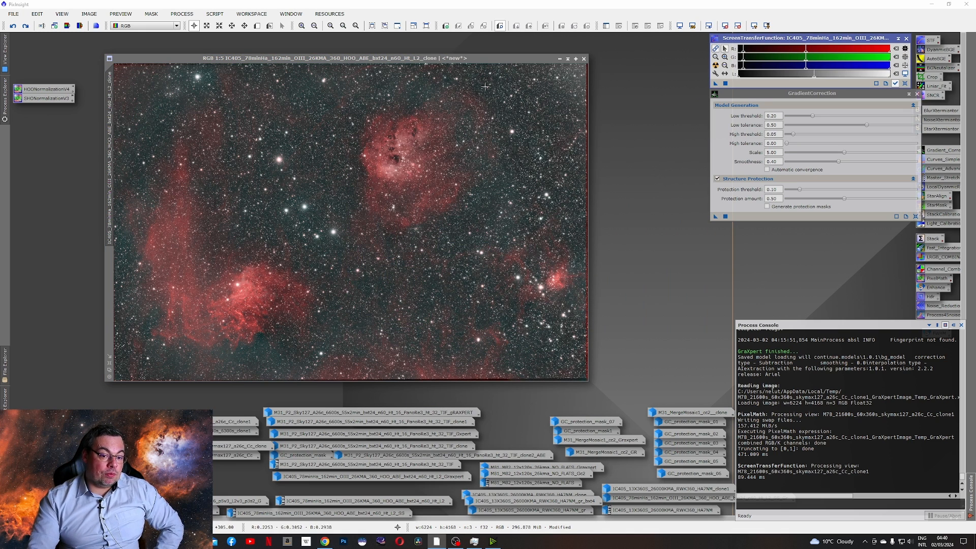
mouse_move(593, 191)
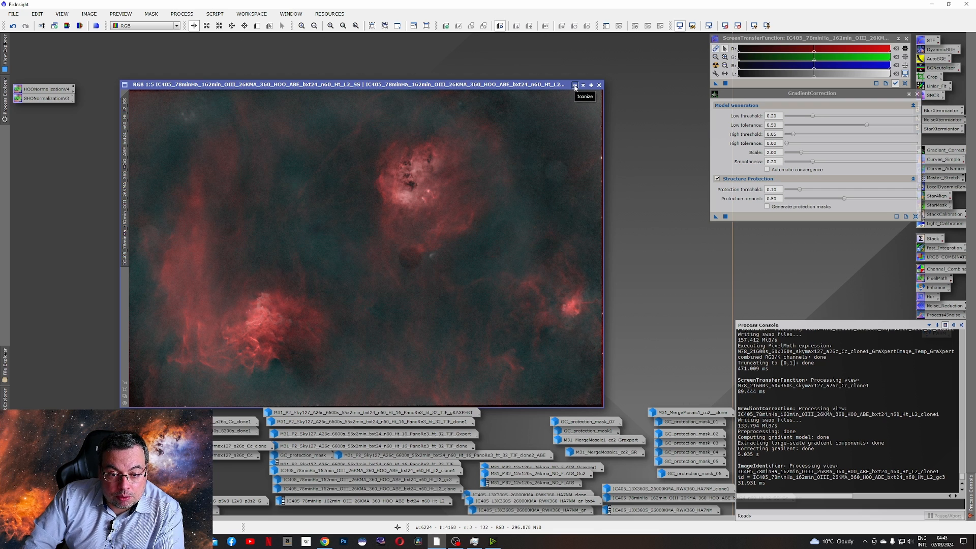
Step: Iconize the gradient-corrected colour IC405 HOO clone after reviewing it
left_click(574, 86)
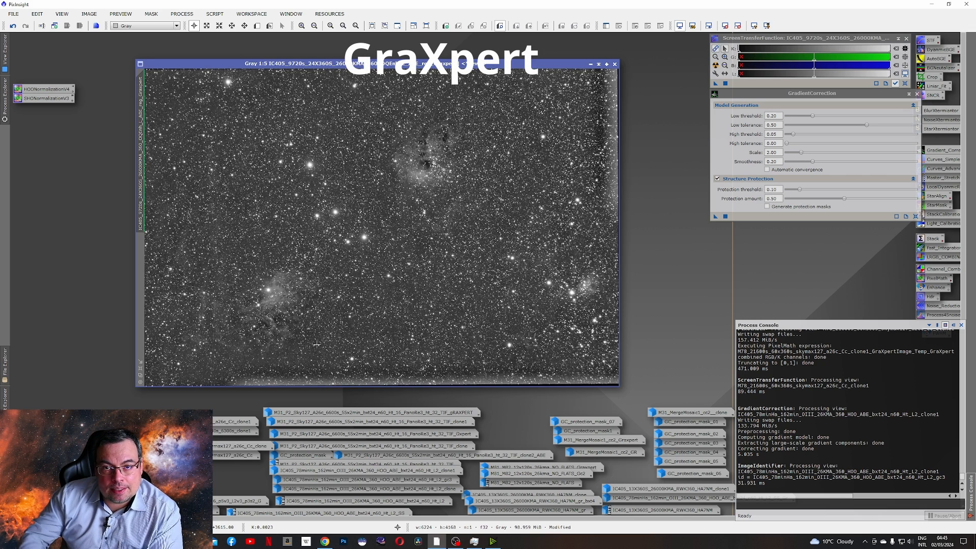
Step: Iconize the monochrome IC405 9720s image after inspecting it
left_click(614, 63)
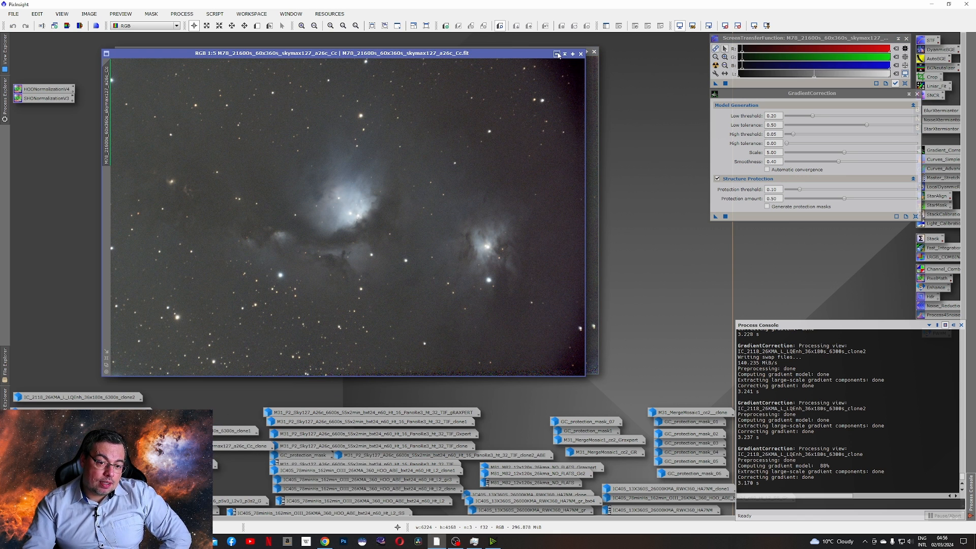
mouse_move(558, 56)
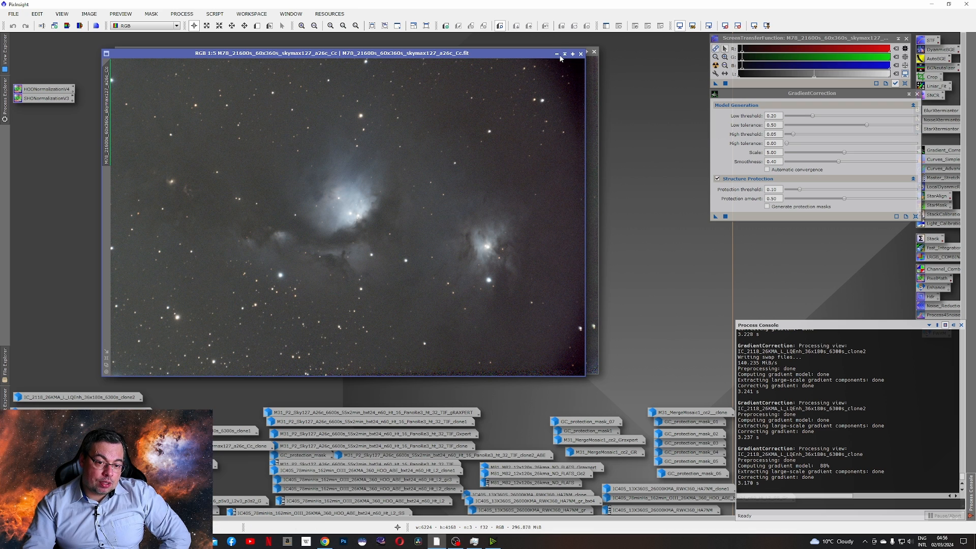